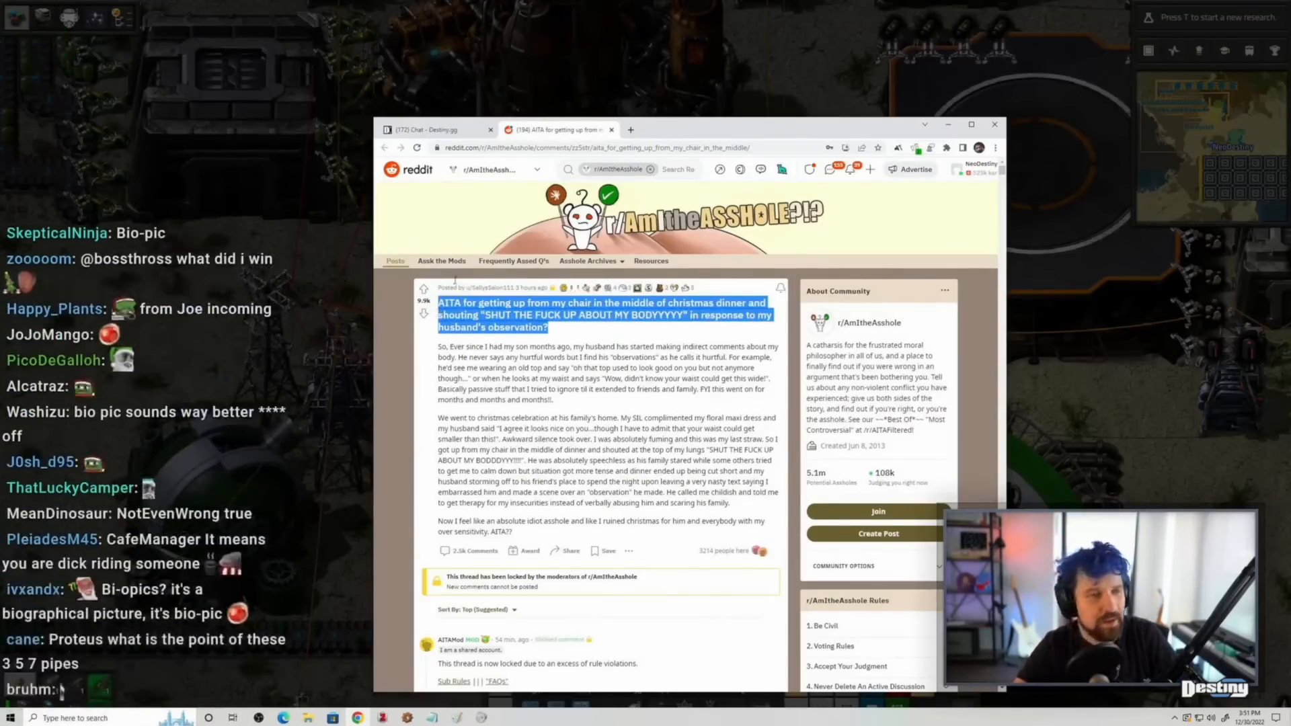
# - Switch to the Destiny.gg chat tab and scroll through recent messages confirming the stream is back
pyautogui.click(438, 129)
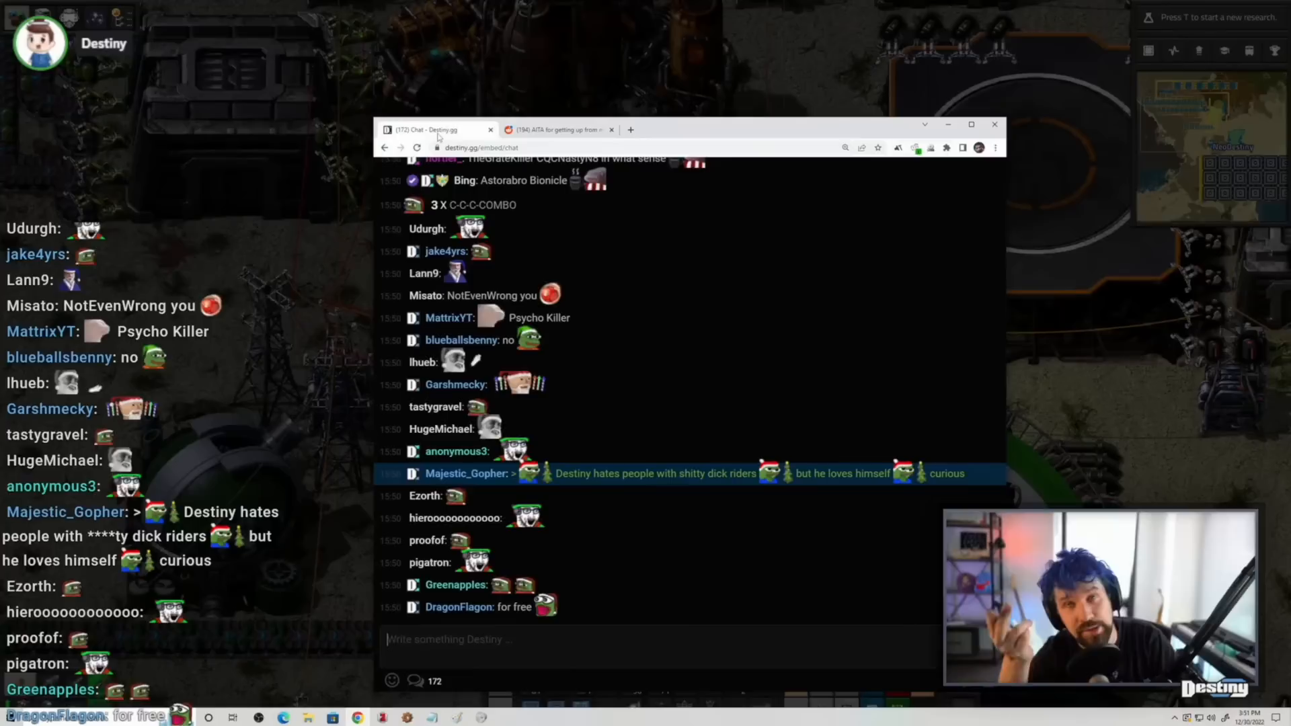
pyautogui.scroll(-3)
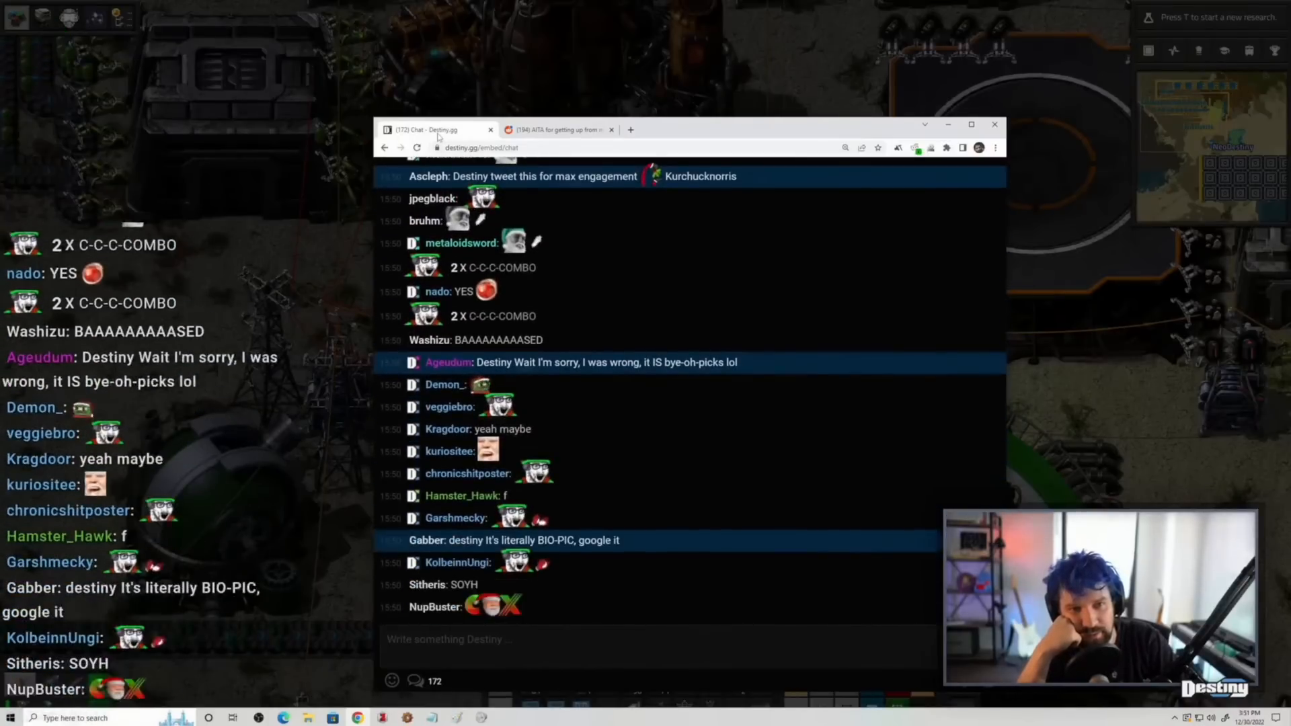
pyautogui.scroll(-3)
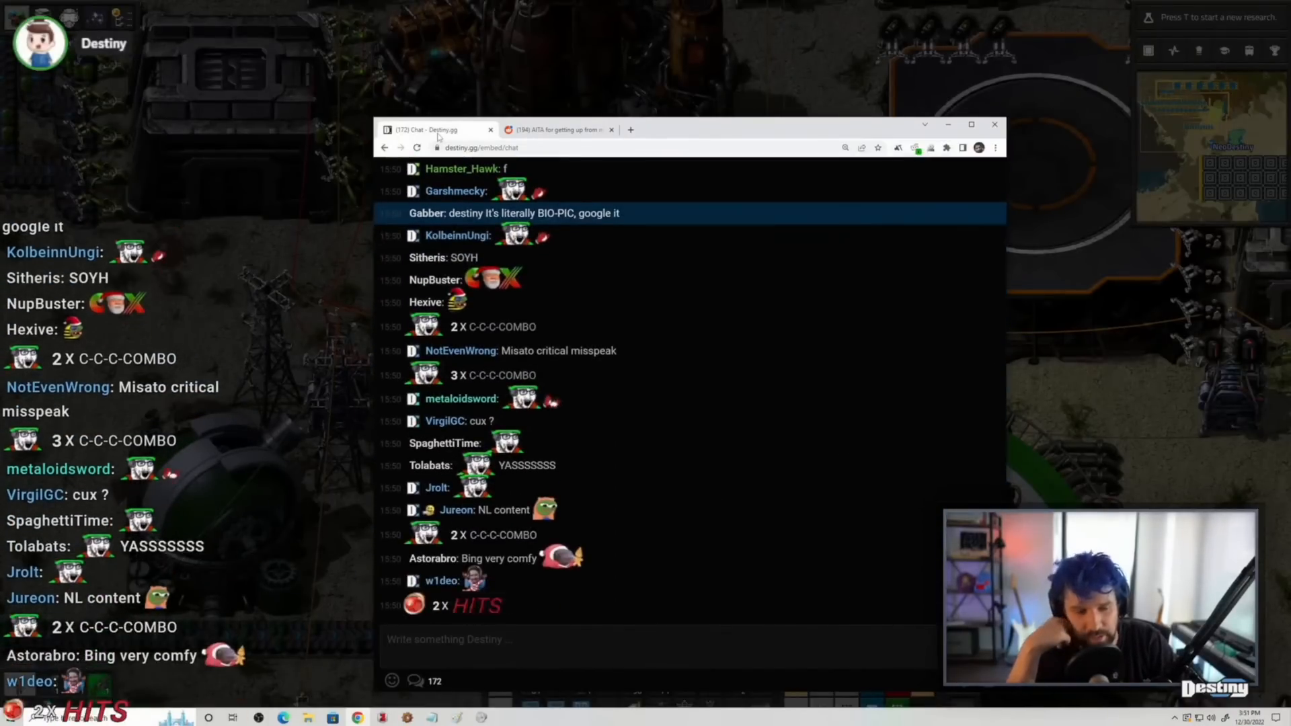
pyautogui.scroll(-3)
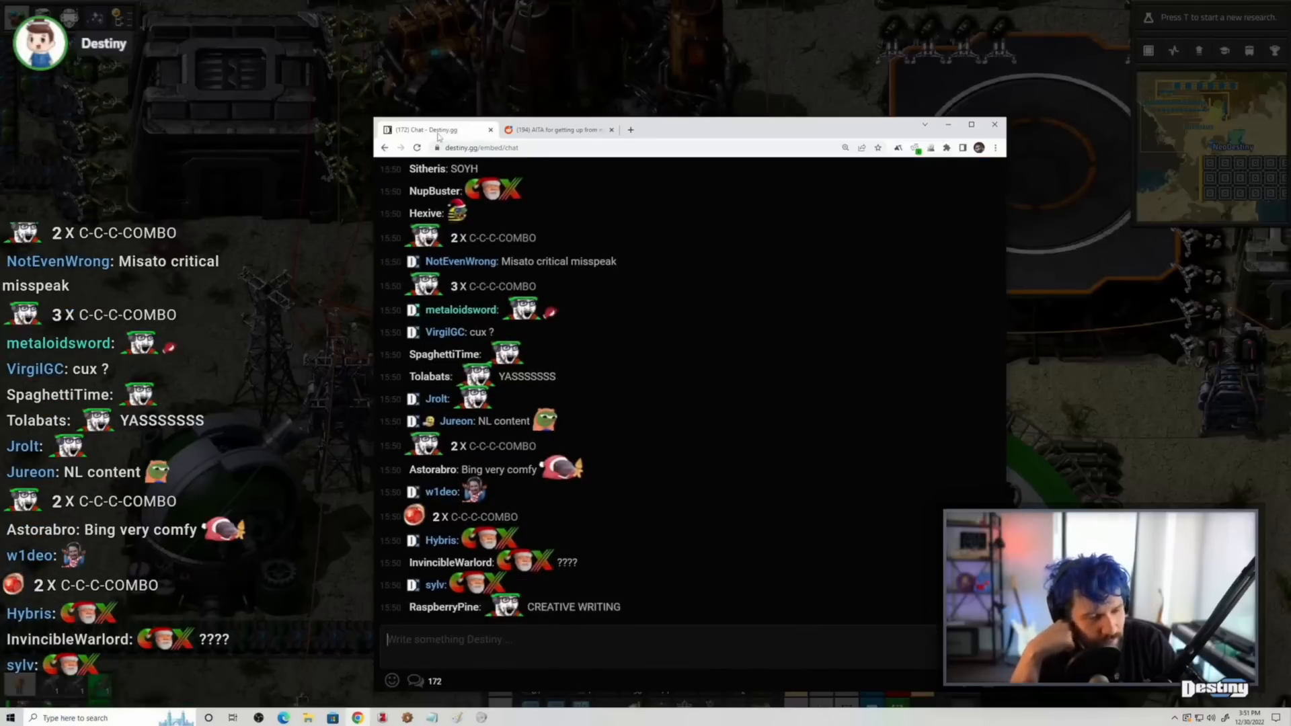
pyautogui.scroll(-3)
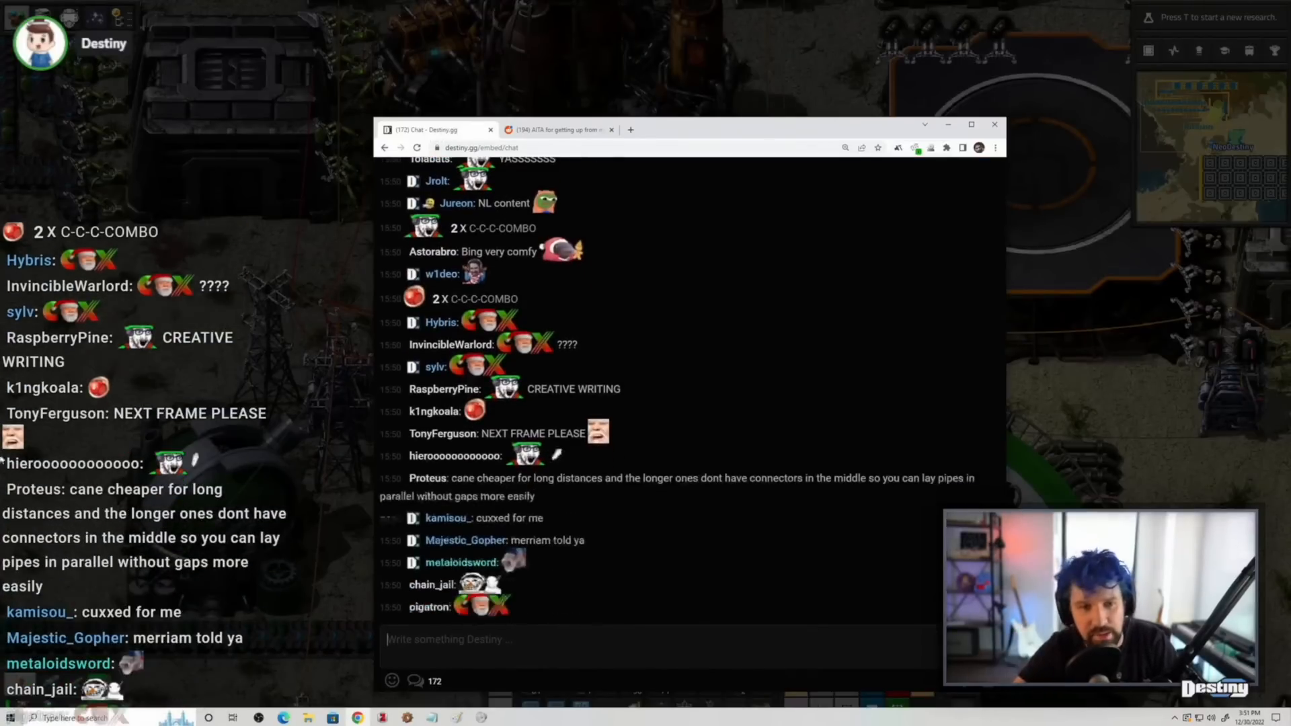
pyautogui.scroll(-3)
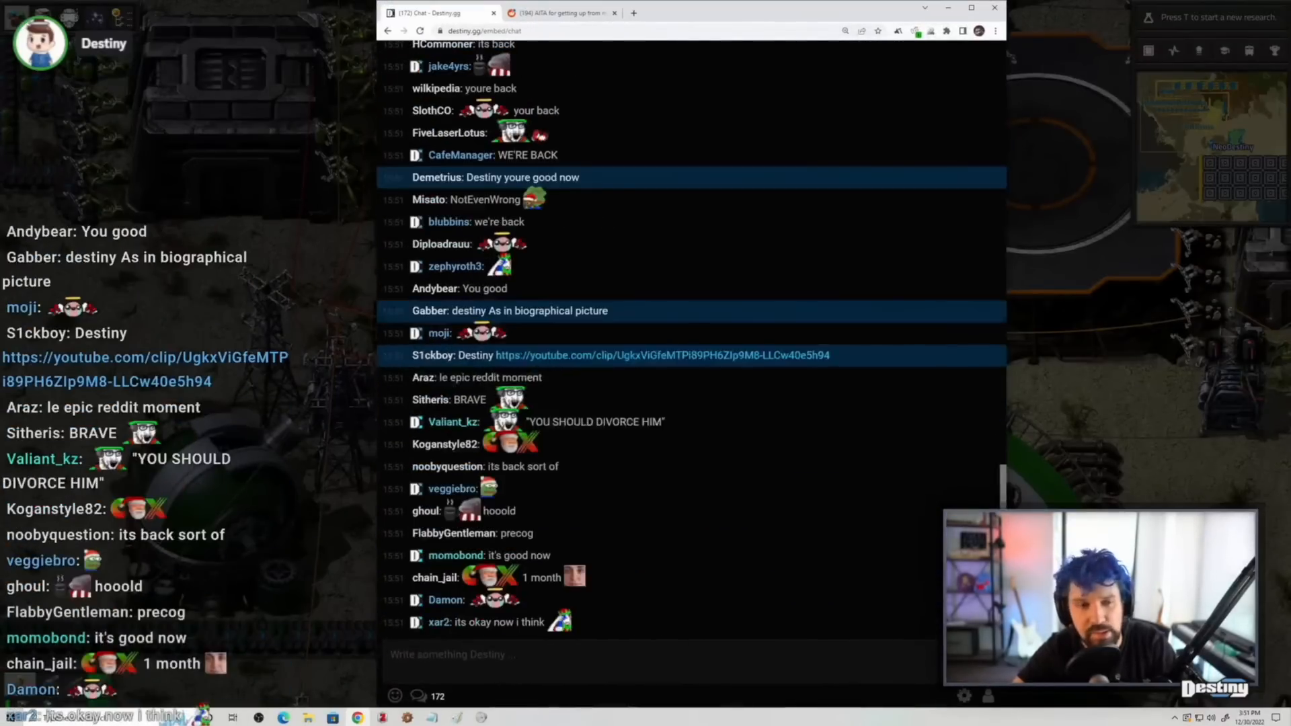
pyautogui.scroll(-3)
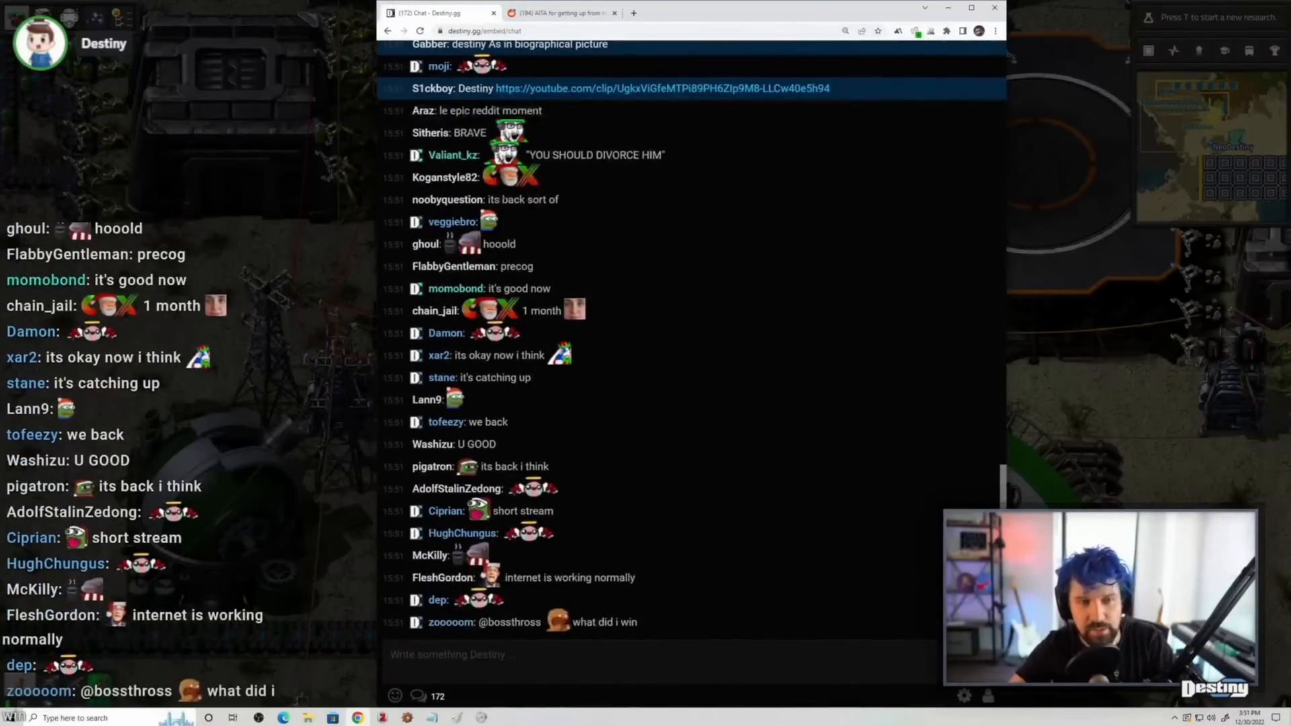
pyautogui.scroll(-3)
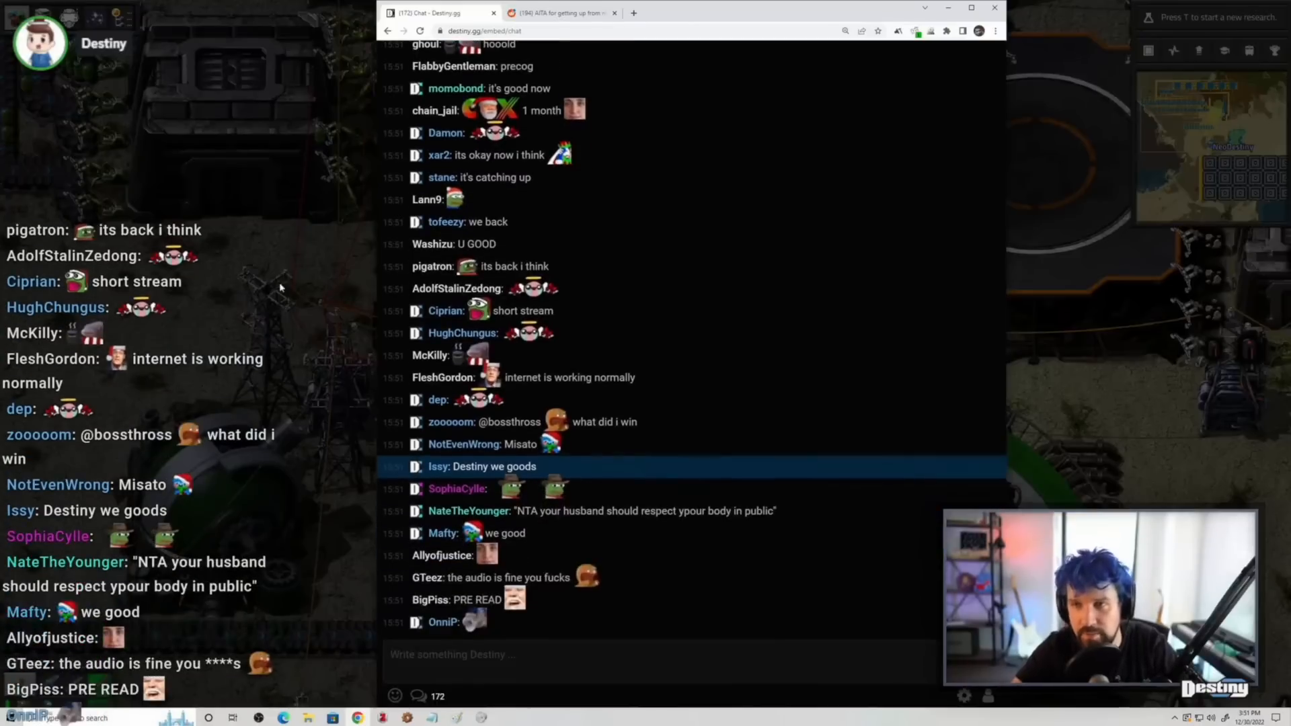
pyautogui.scroll(-3)
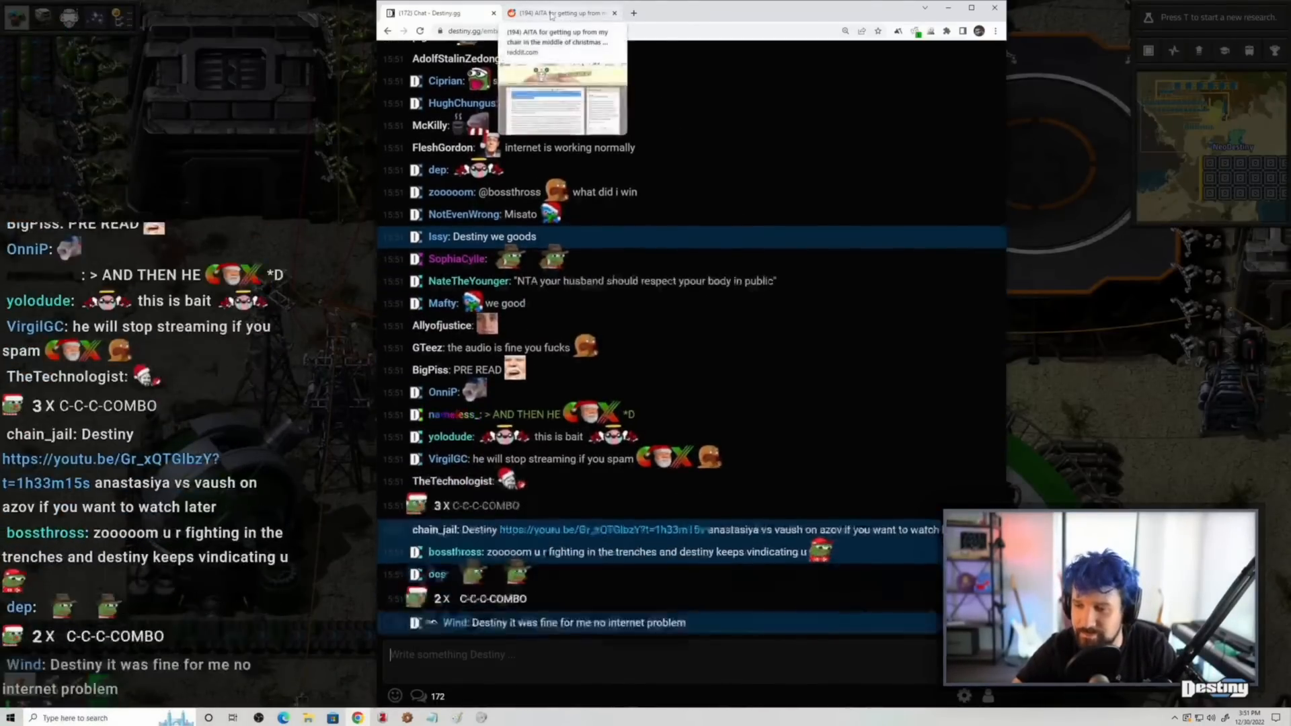
pyautogui.scroll(-3)
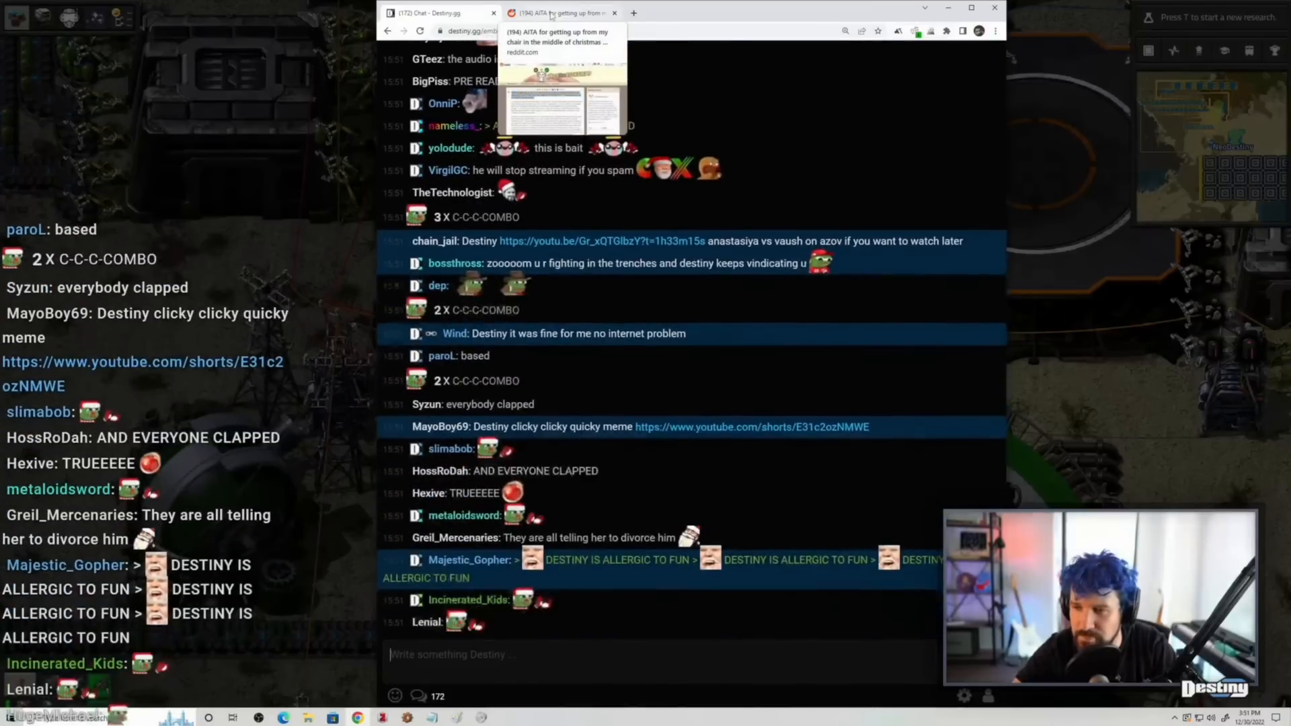
# - Return to the r/AmItheAsshole Christmas-dinner post and scroll through the full story
pyautogui.click(556, 12)
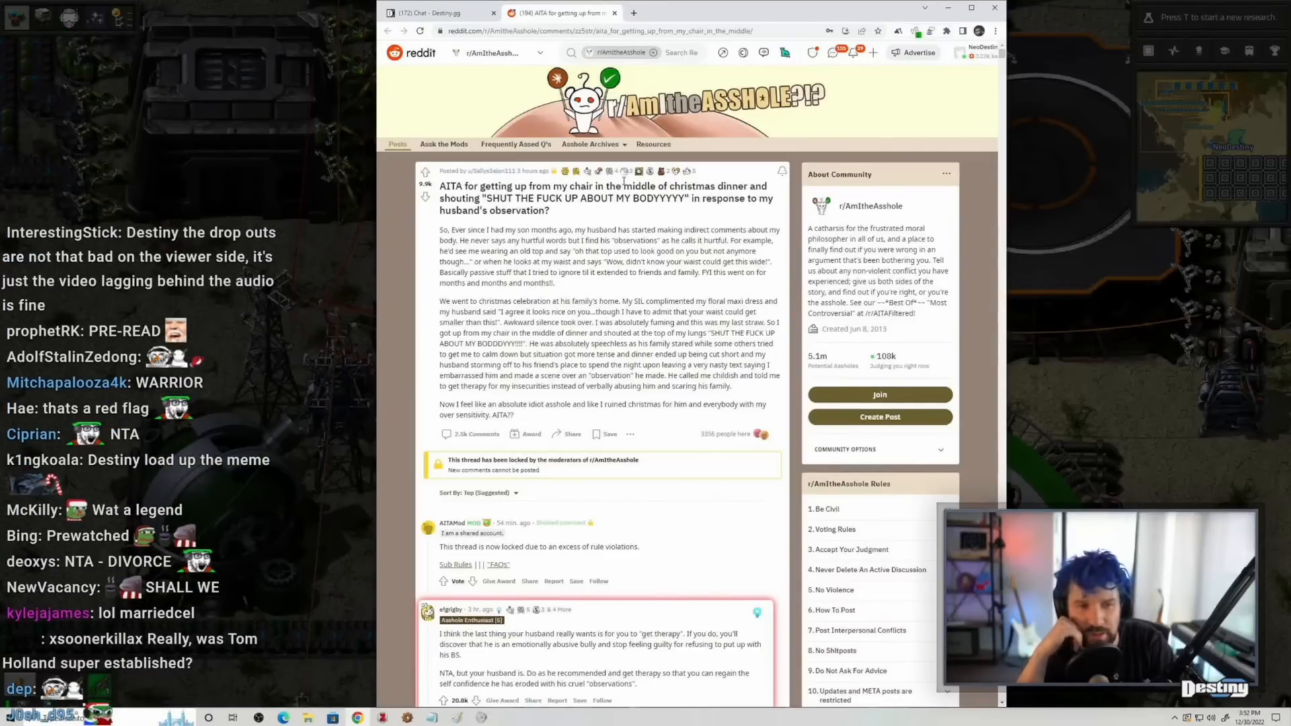
pyautogui.scroll(-3)
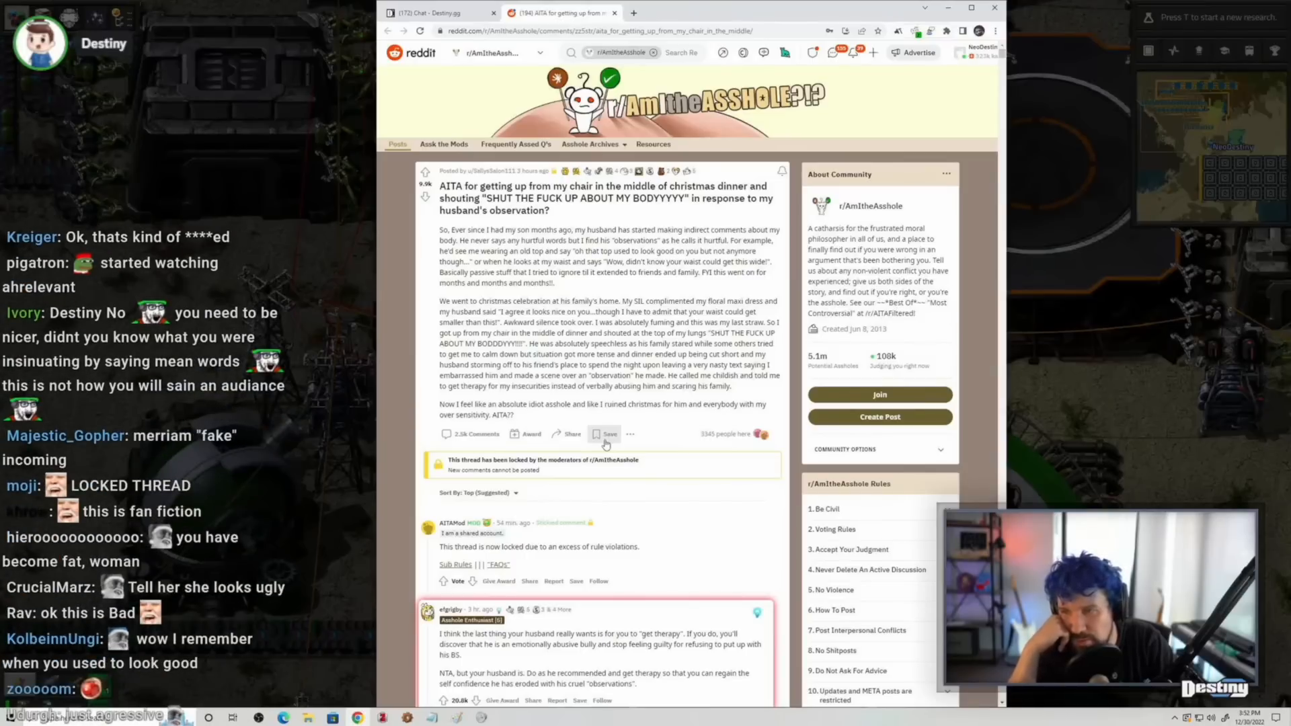
pyautogui.scroll(-3)
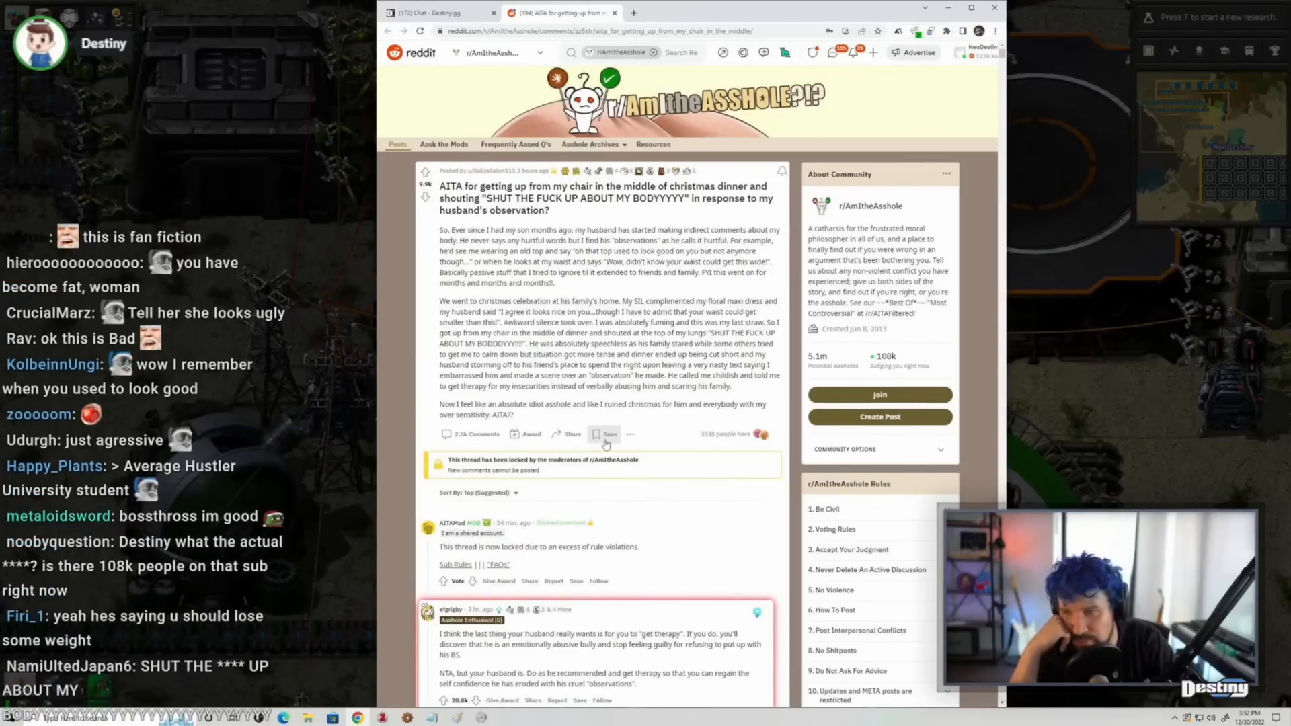
pyautogui.scroll(-3)
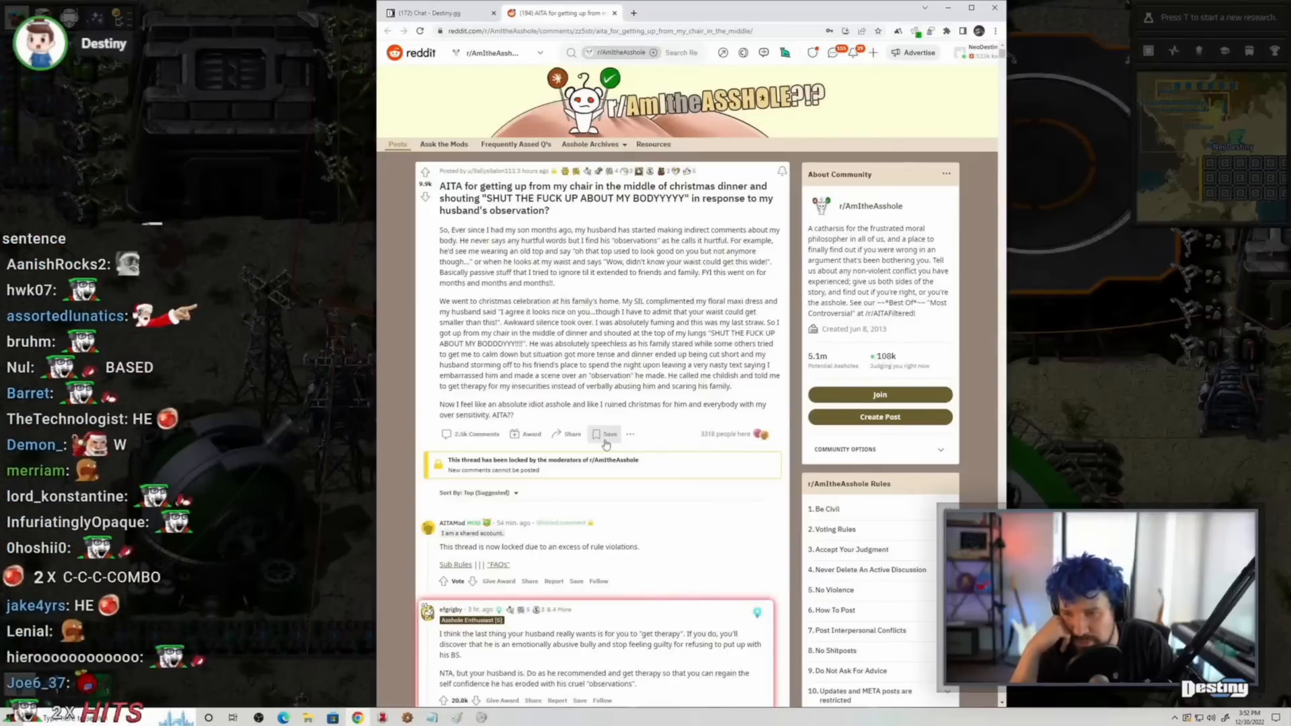
pyautogui.scroll(-3)
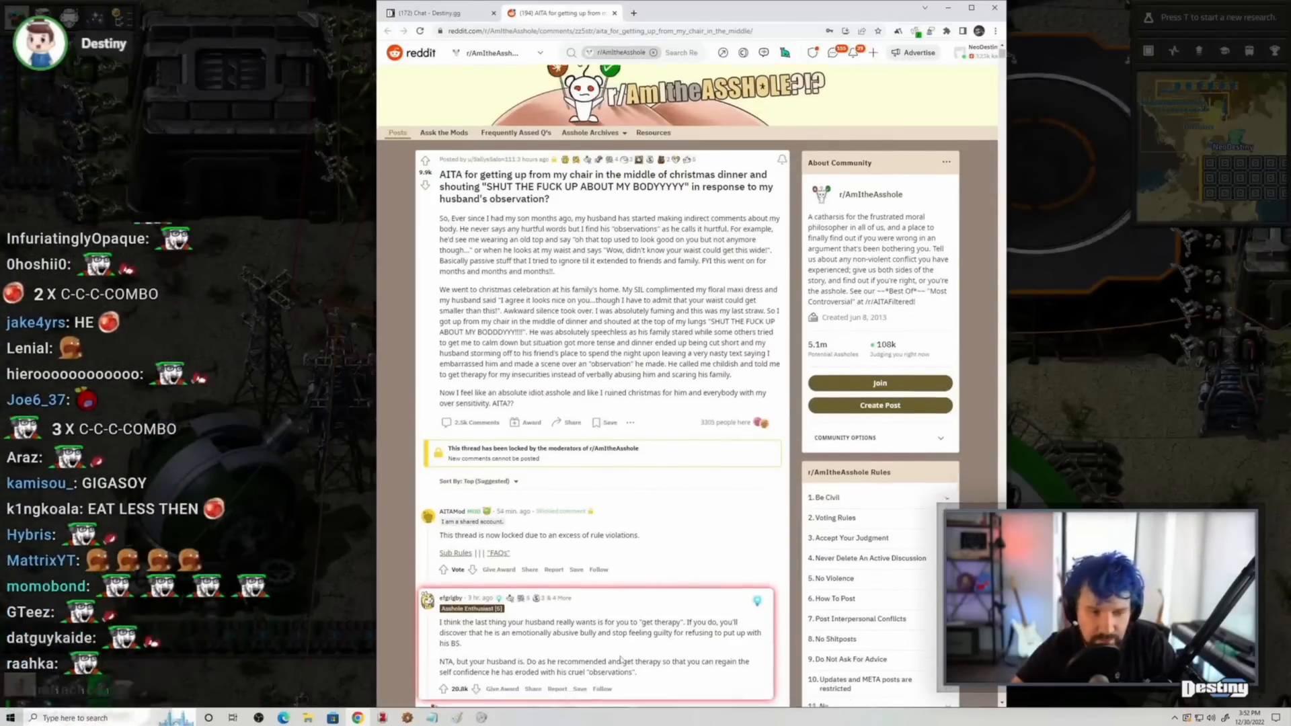
# - Scroll down to the comment section and read the top NTA replies
pyautogui.scroll(-3)
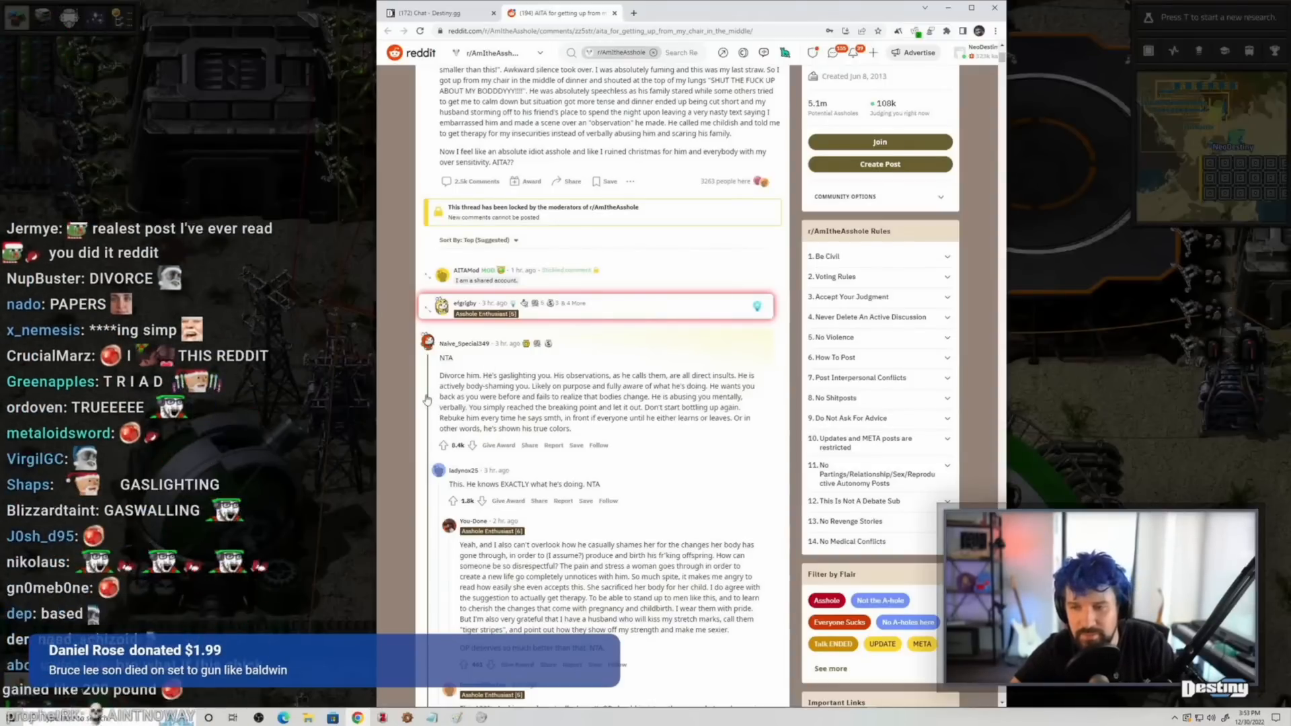
pyautogui.scroll(-3)
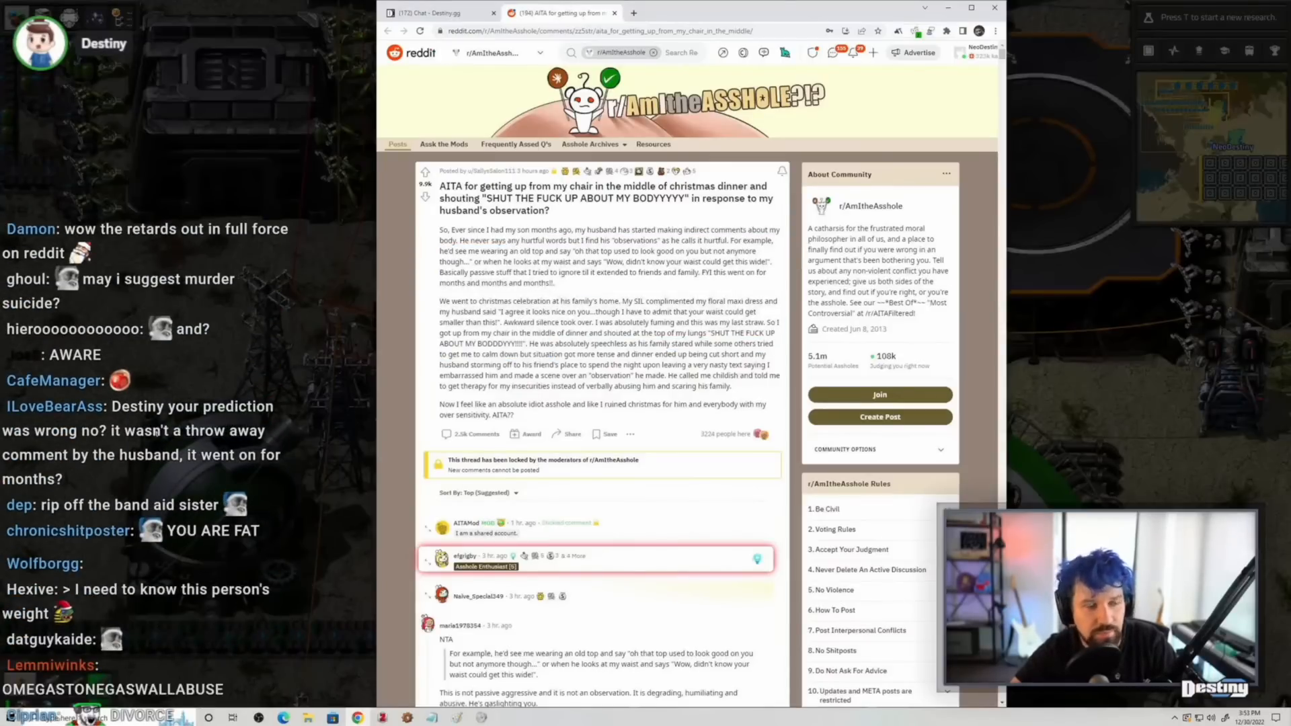
pyautogui.moveTo(601, 239); pyautogui.dragTo(605, 345)
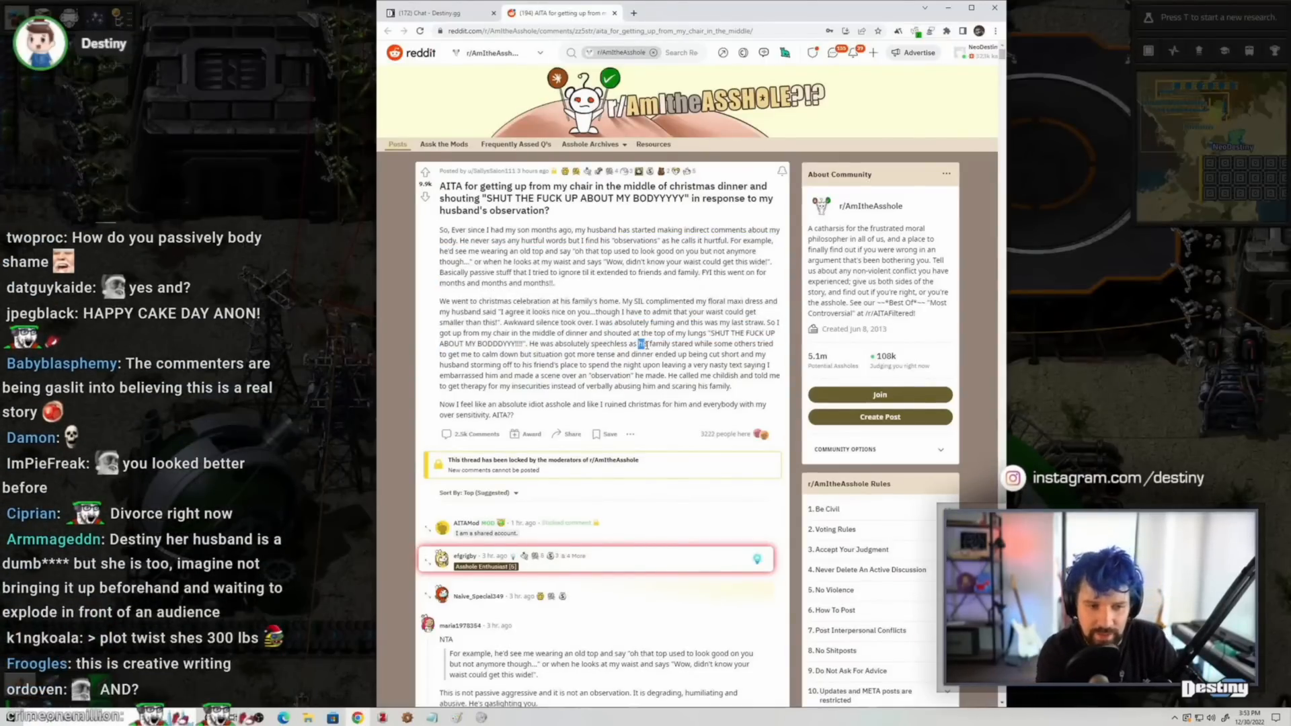
pyautogui.scroll(-3)
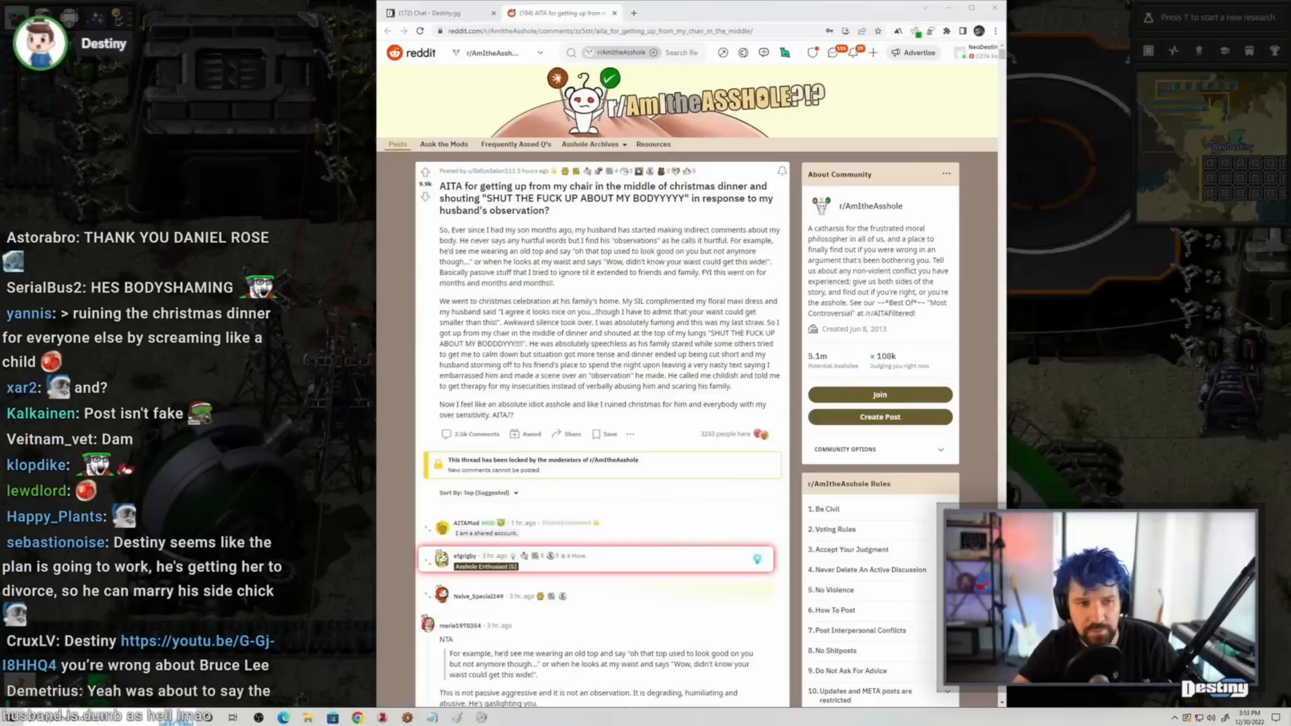
pyautogui.scroll(-3)
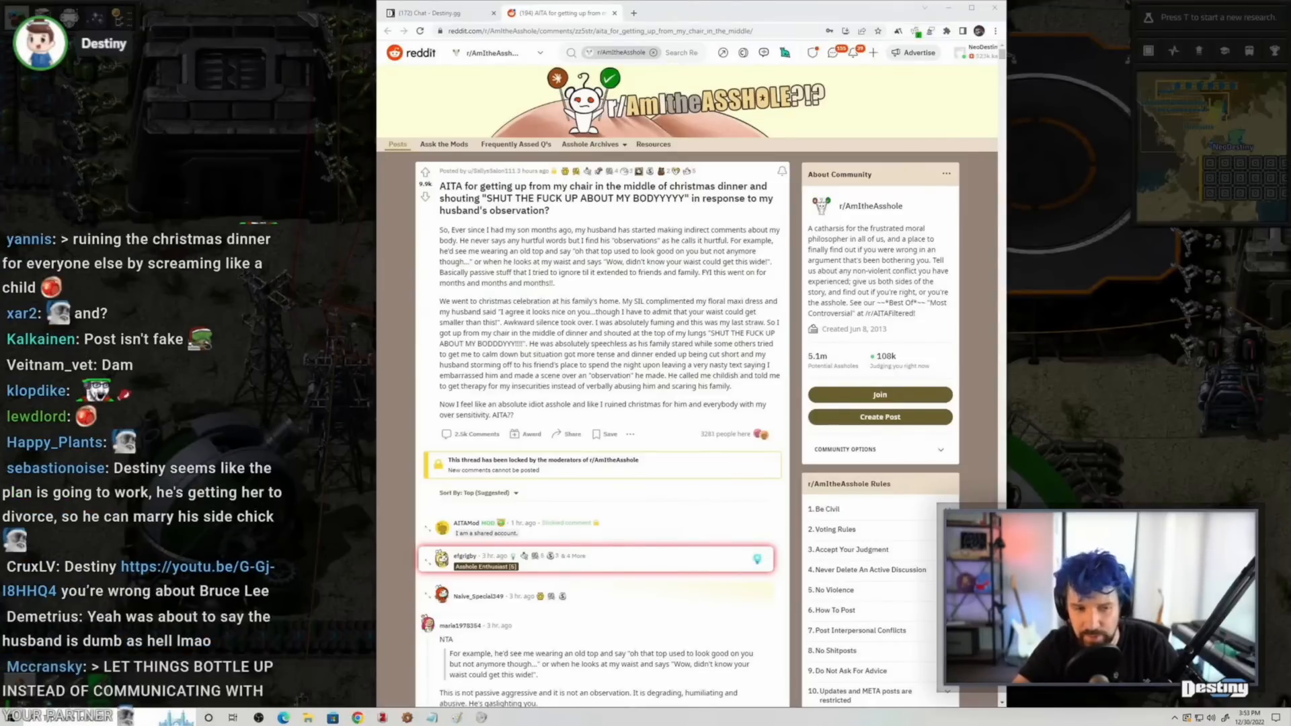
pyautogui.scroll(-3)
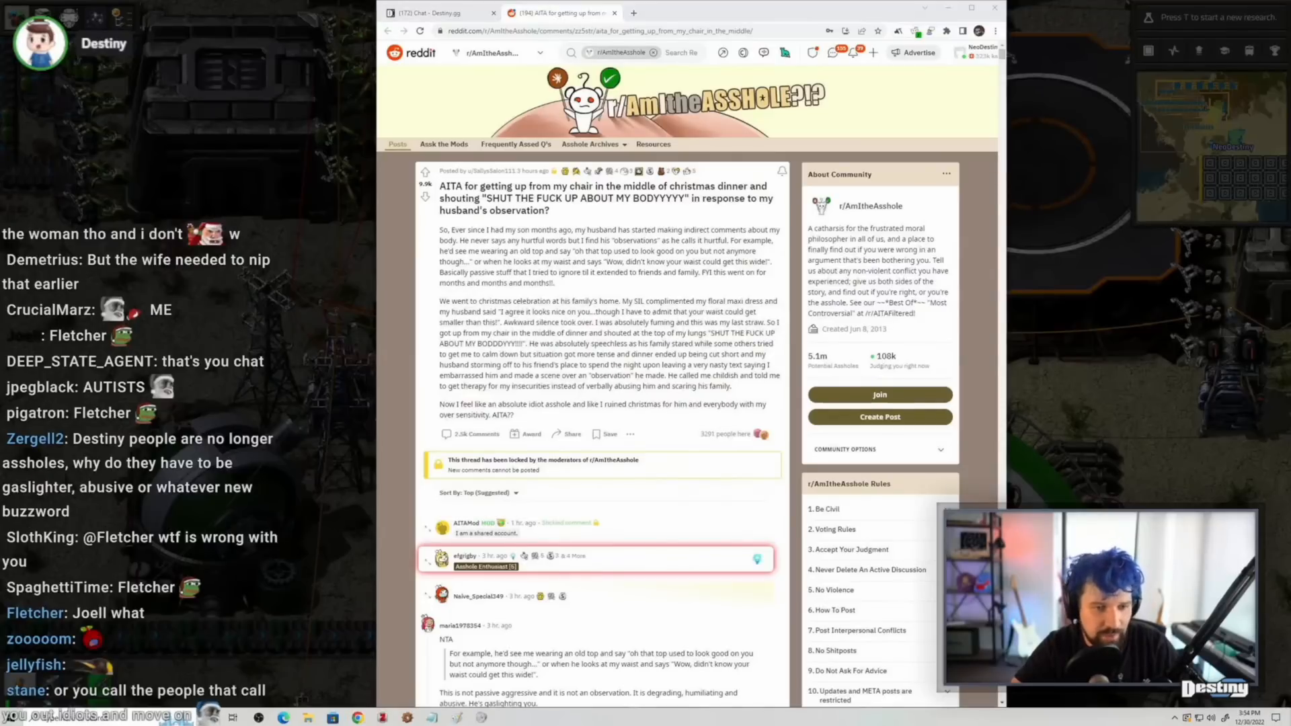
pyautogui.scroll(-3)
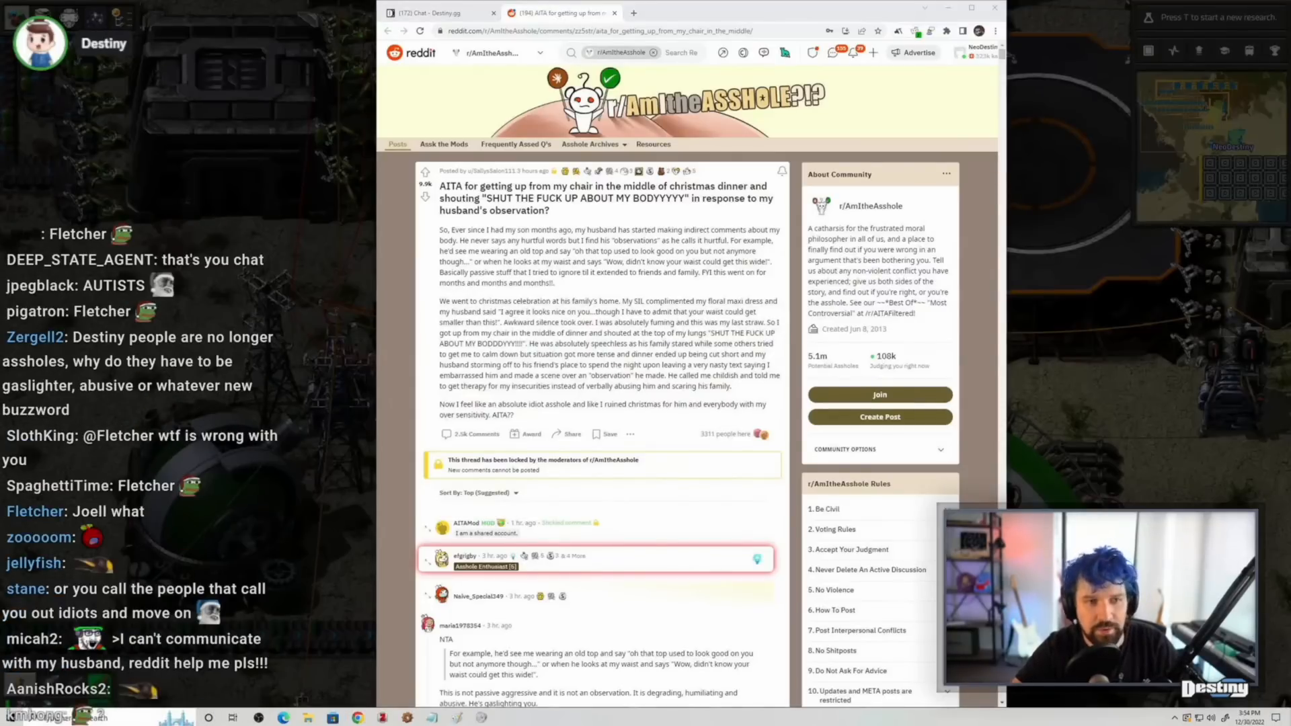
pyautogui.scroll(-3)
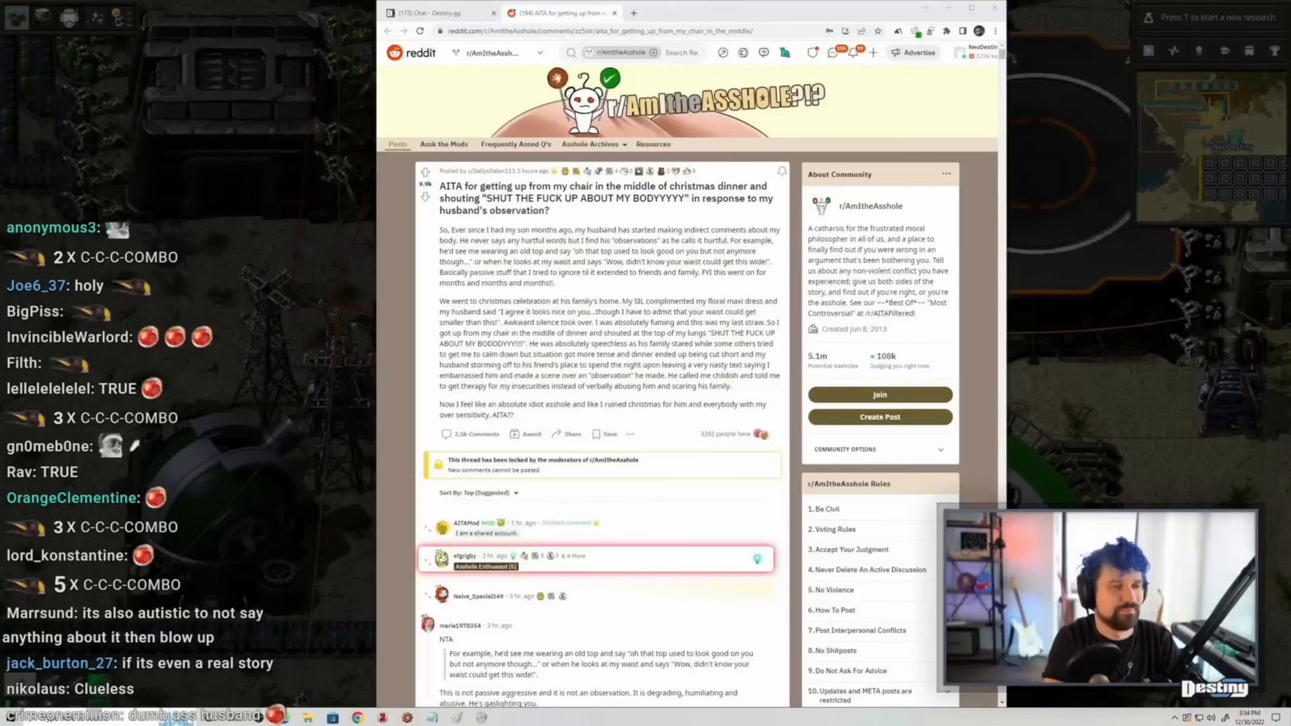
pyautogui.scroll(-3)
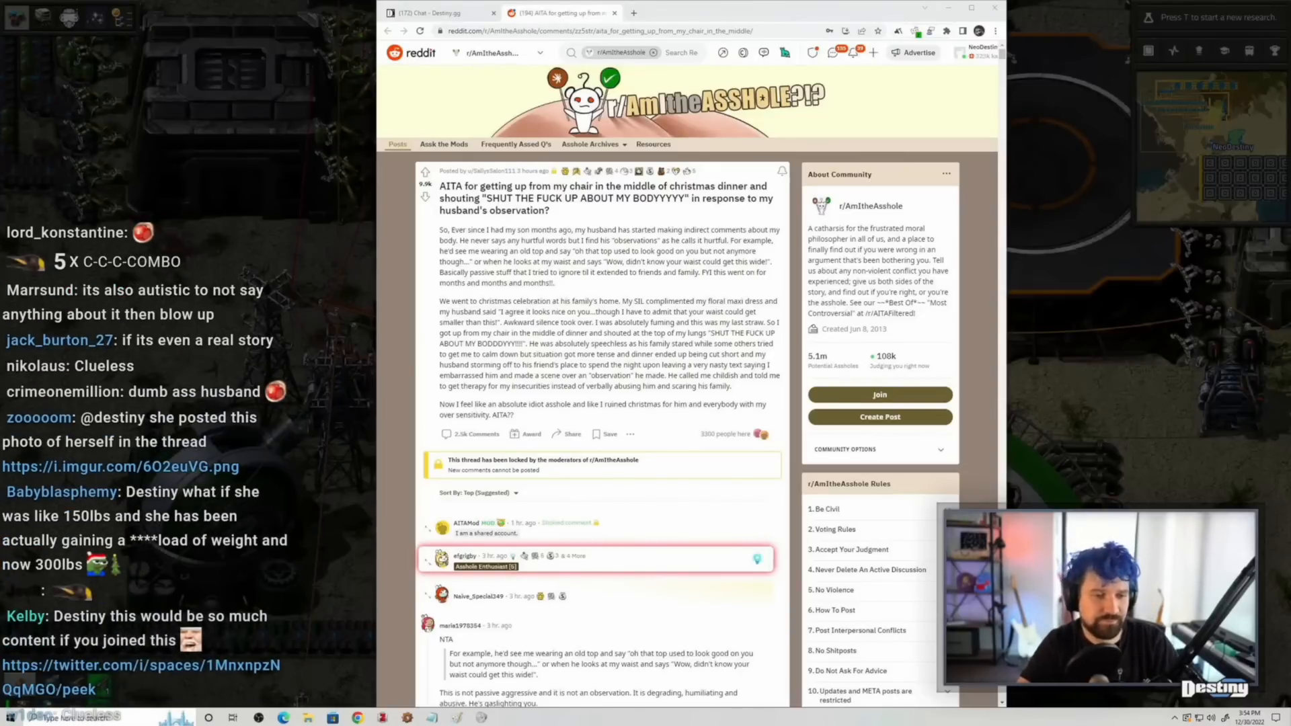
pyautogui.scroll(-3)
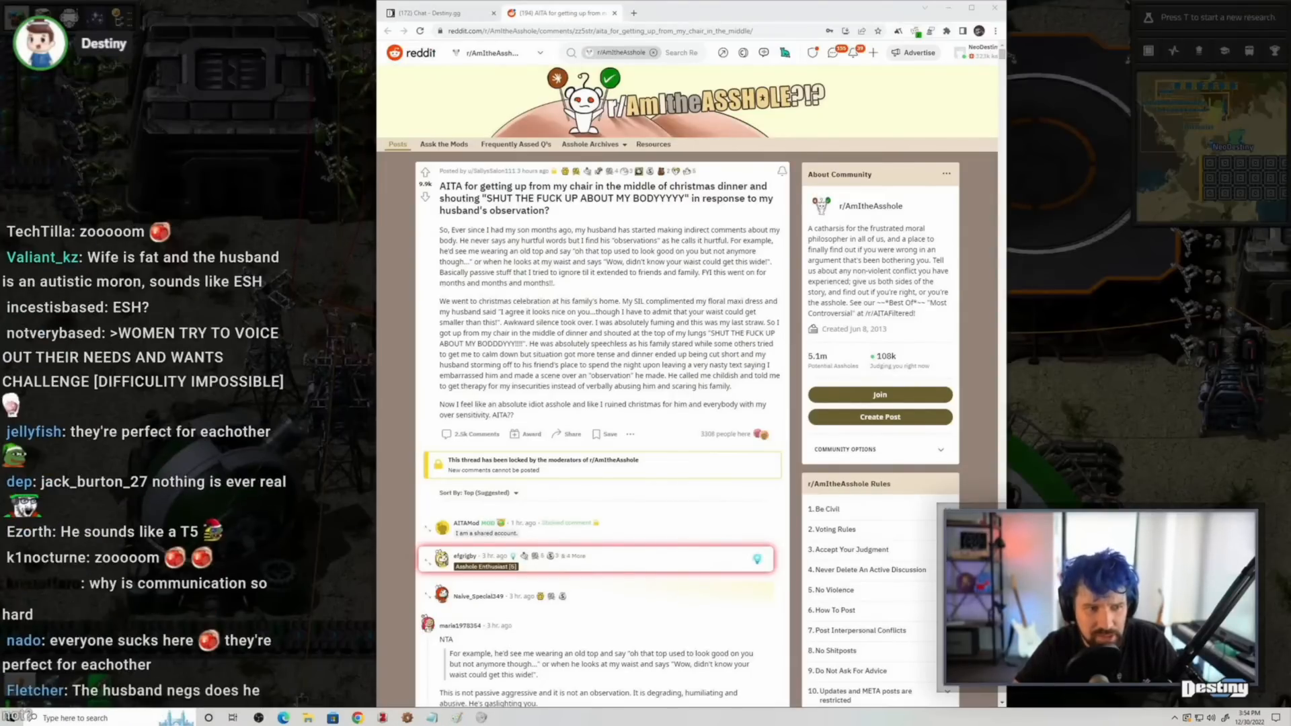
pyautogui.scroll(-3)
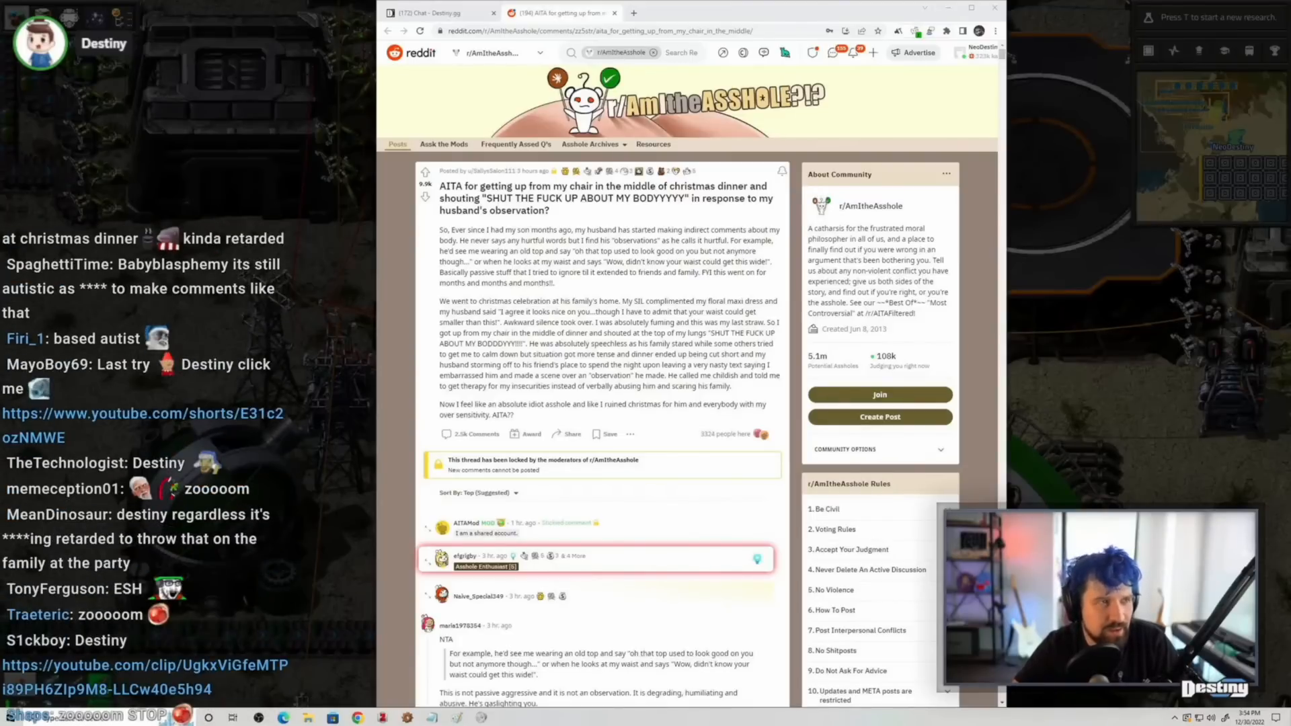
pyautogui.scroll(-3)
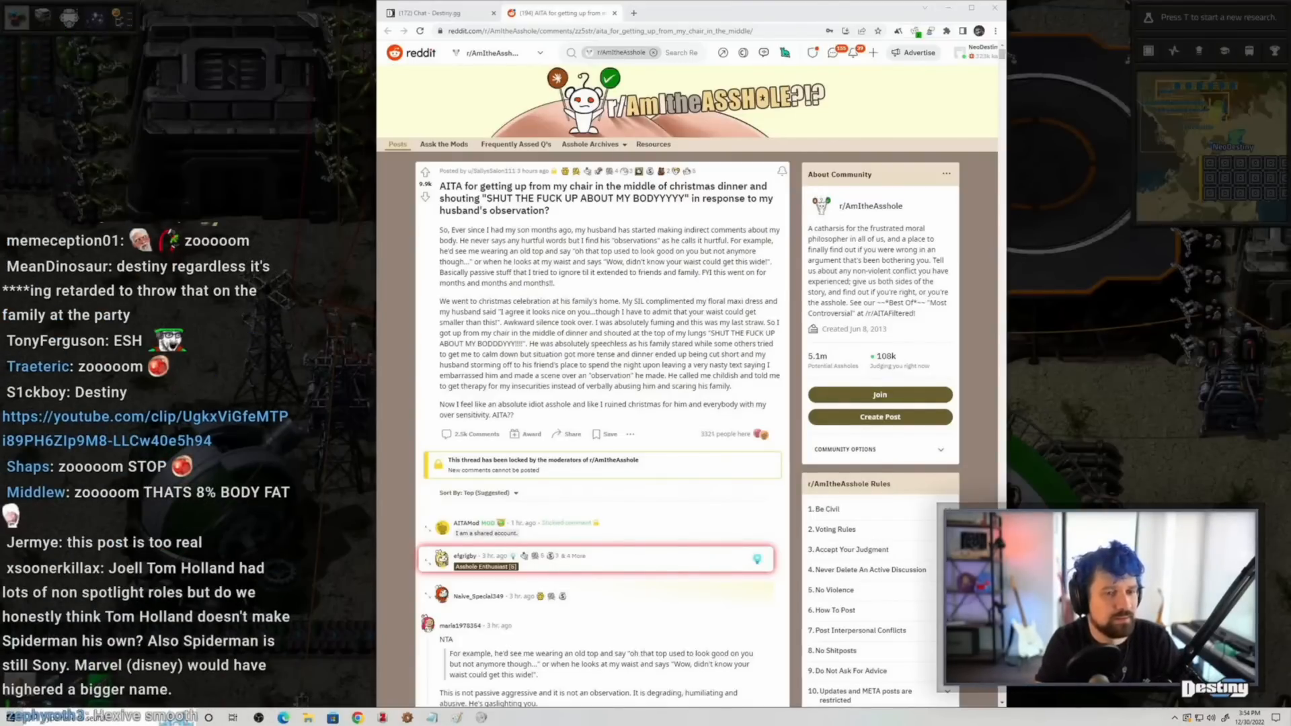